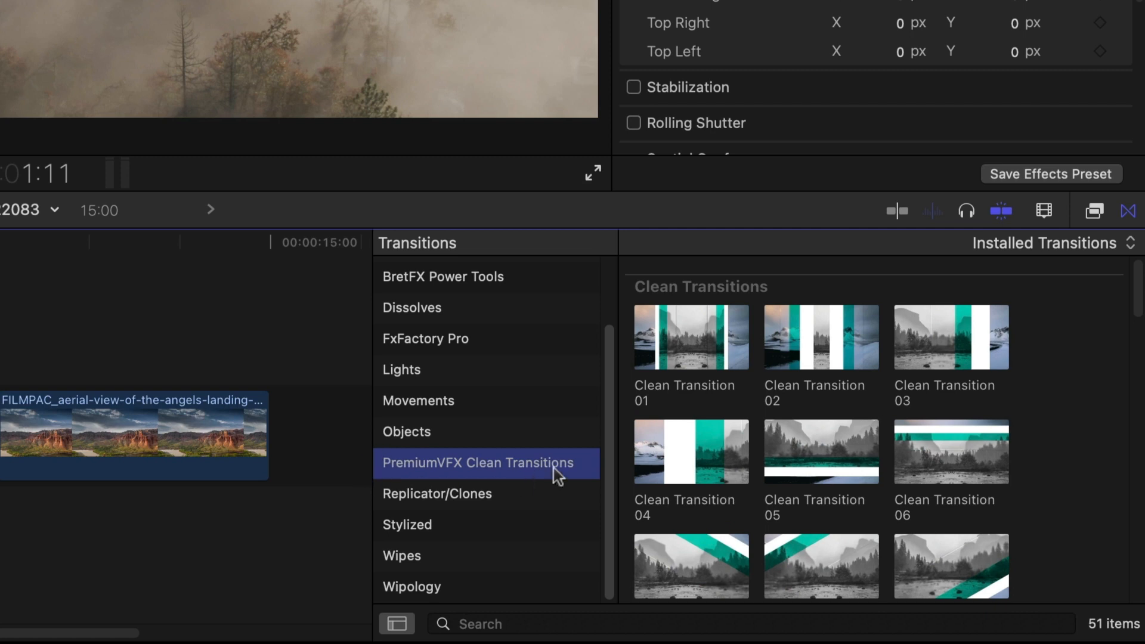
# Browse the PremiumVFX Clean Transitions pack and its 51 presets in the Transitions browser.
pyautogui.click(396, 624)
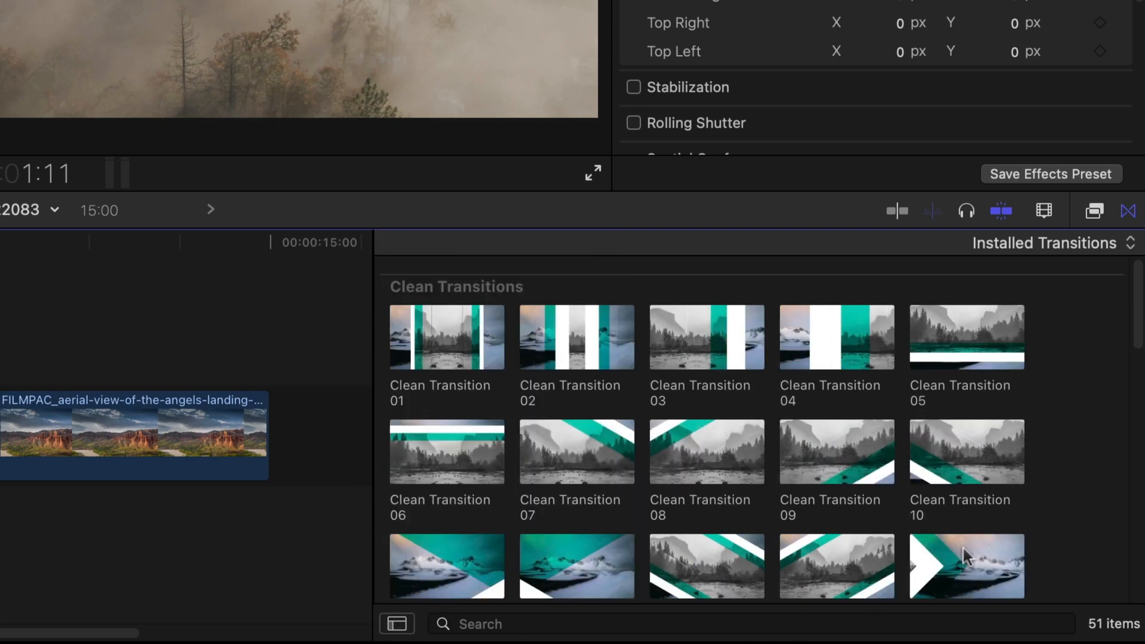
pyautogui.scroll(-3)
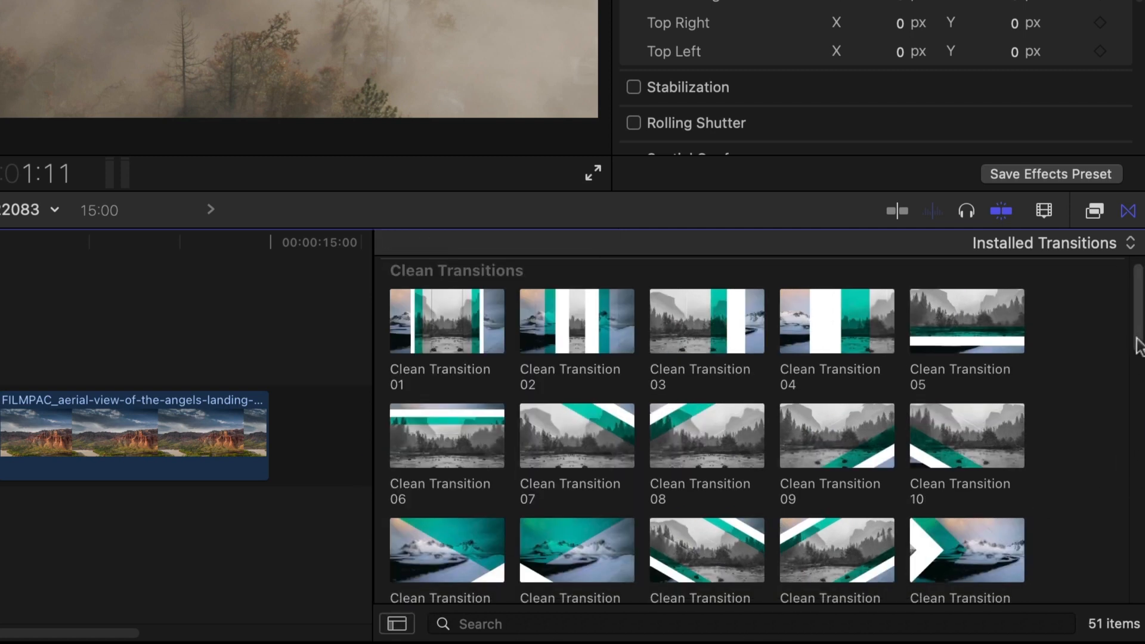
pyautogui.scroll(-3)
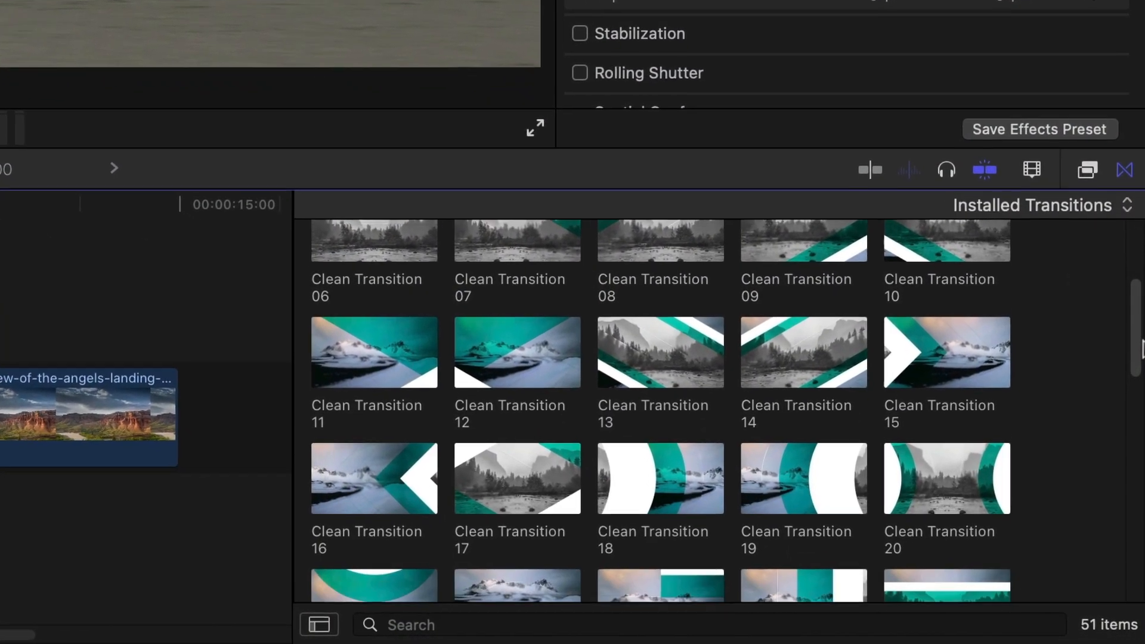
pyautogui.scroll(-3)
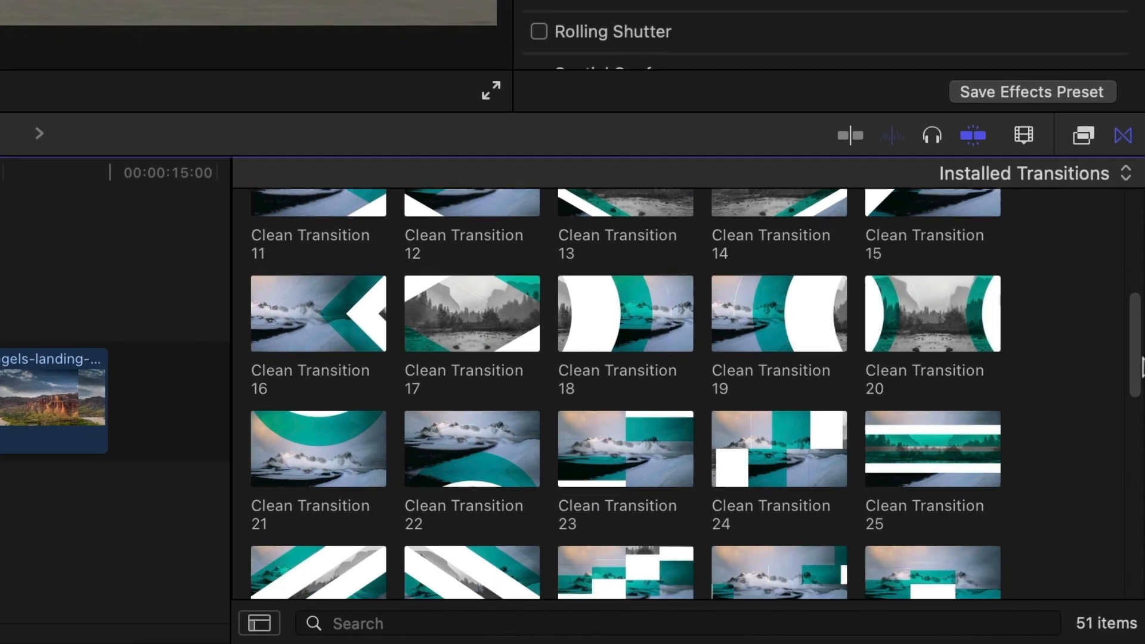
pyautogui.scroll(-3)
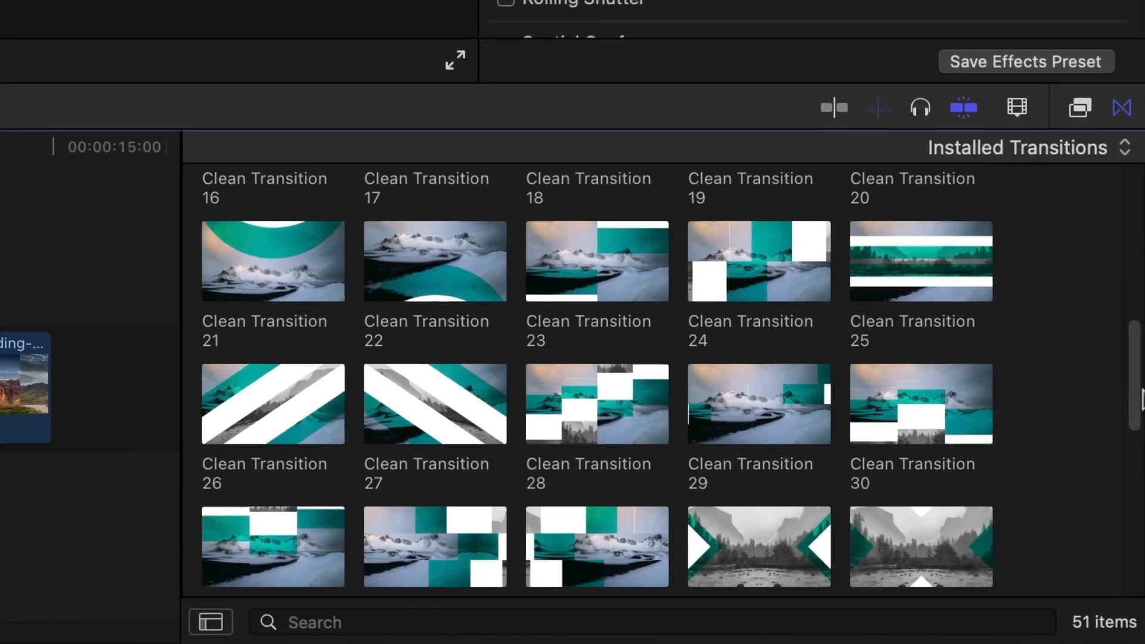
pyautogui.scroll(-3)
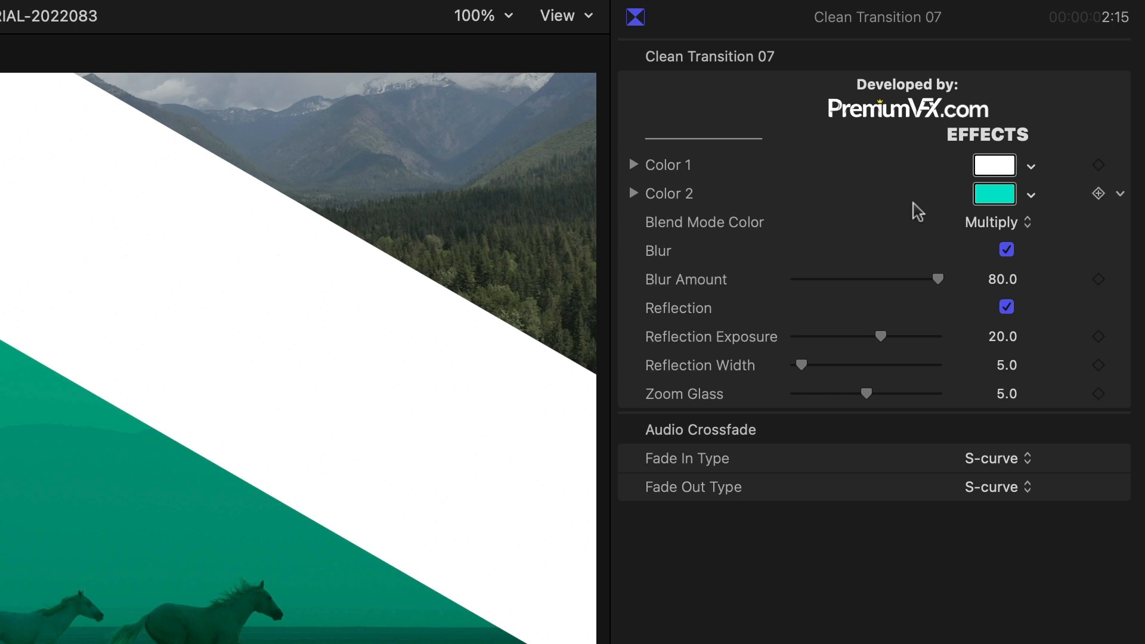
# Pick a light blue swatch for Color 2, replacing the teal second color.
pyautogui.click(993, 194)
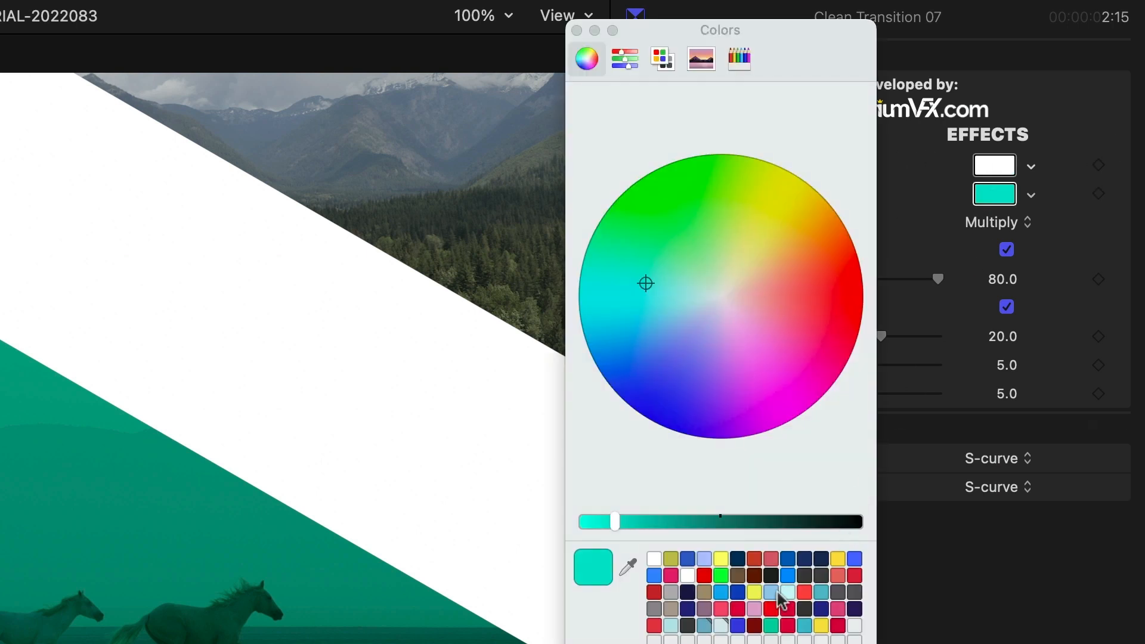
pyautogui.click(680, 316)
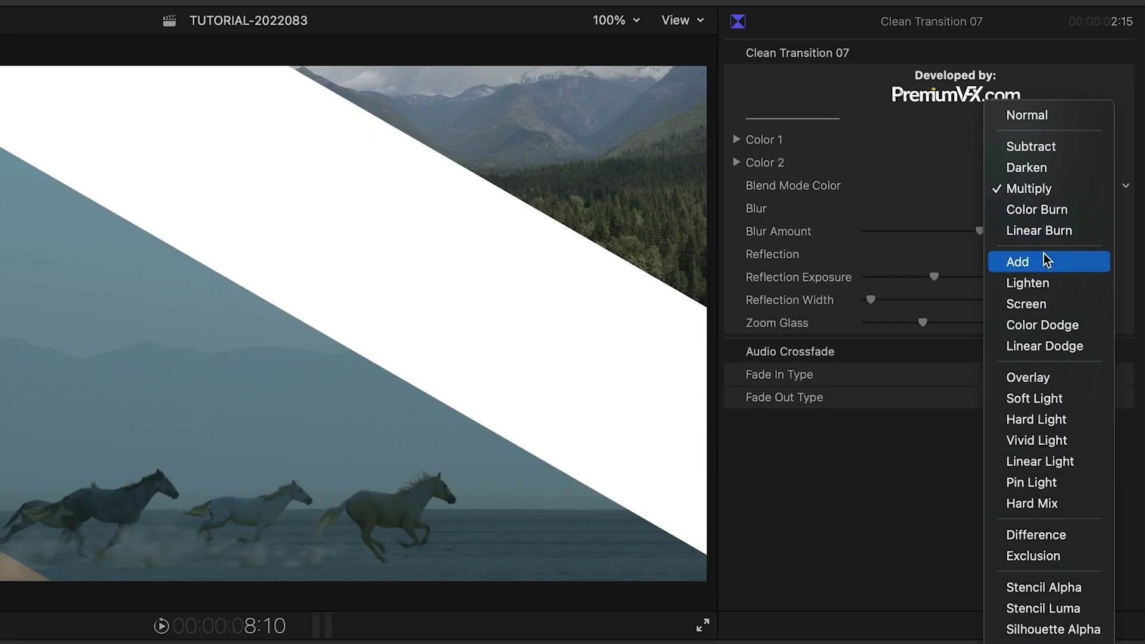
# Set the color blend mode to Add to brighten the transition preview.
pyautogui.click(1016, 262)
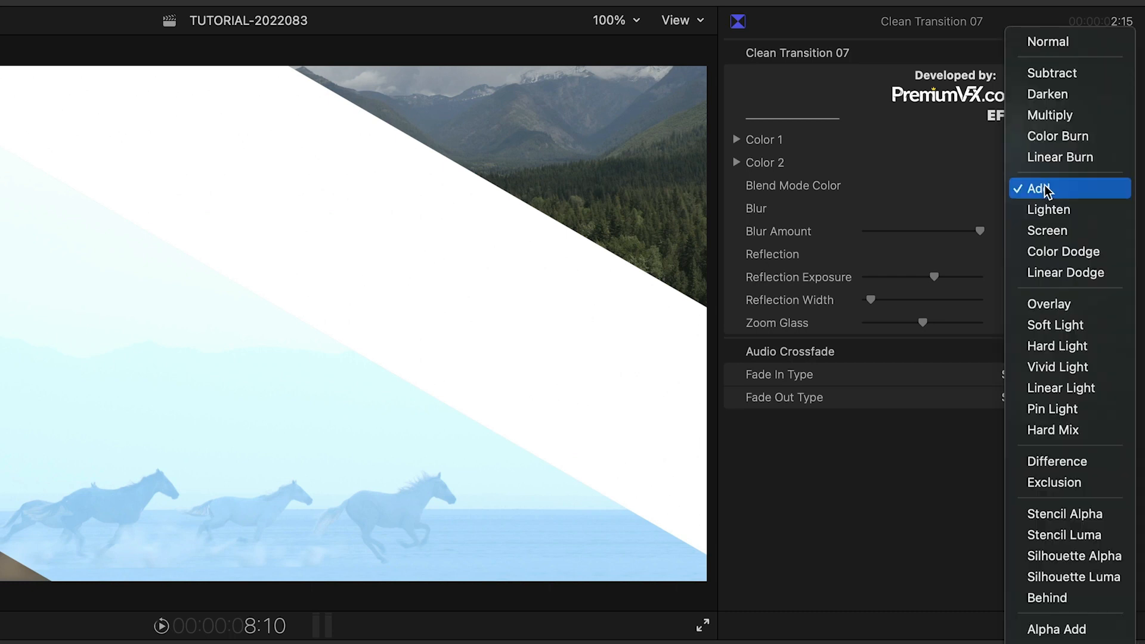
pyautogui.click(1049, 304)
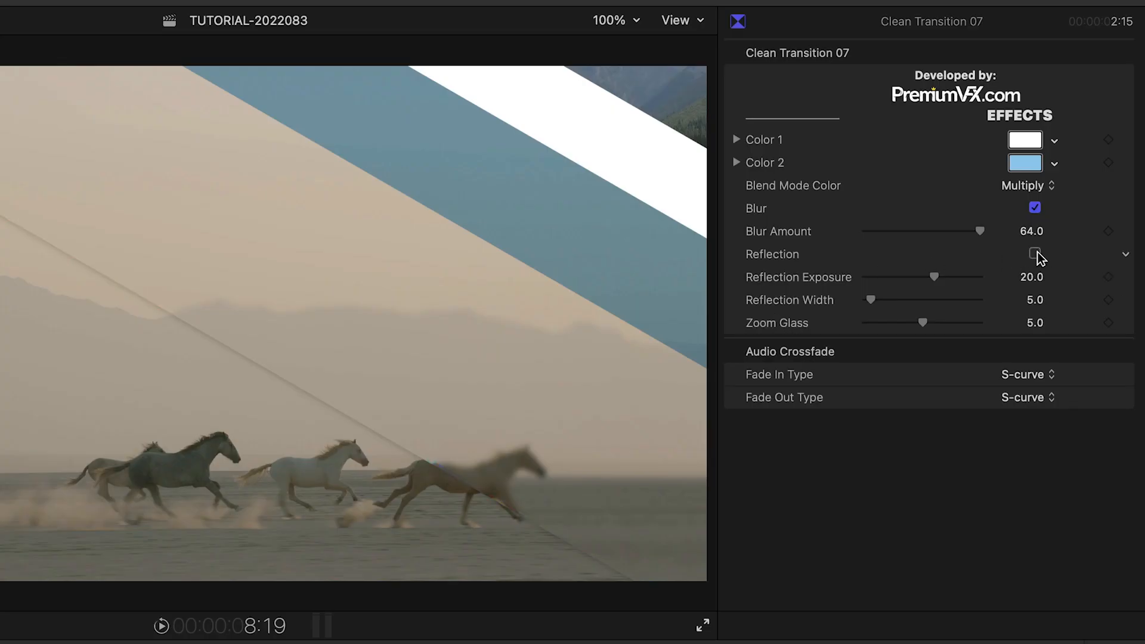
# Enable Reflection and set Zoom Glass to about 2.29 after trying the maximum of 10.
pyautogui.click(1035, 252)
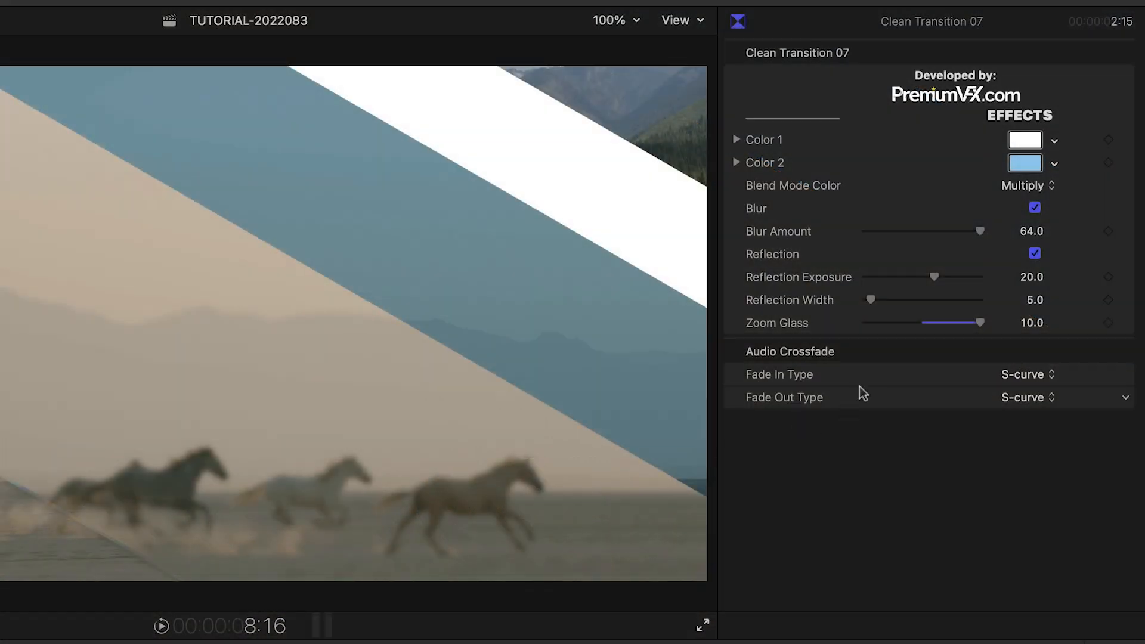
pyautogui.moveTo(974, 323); pyautogui.dragTo(909, 323)
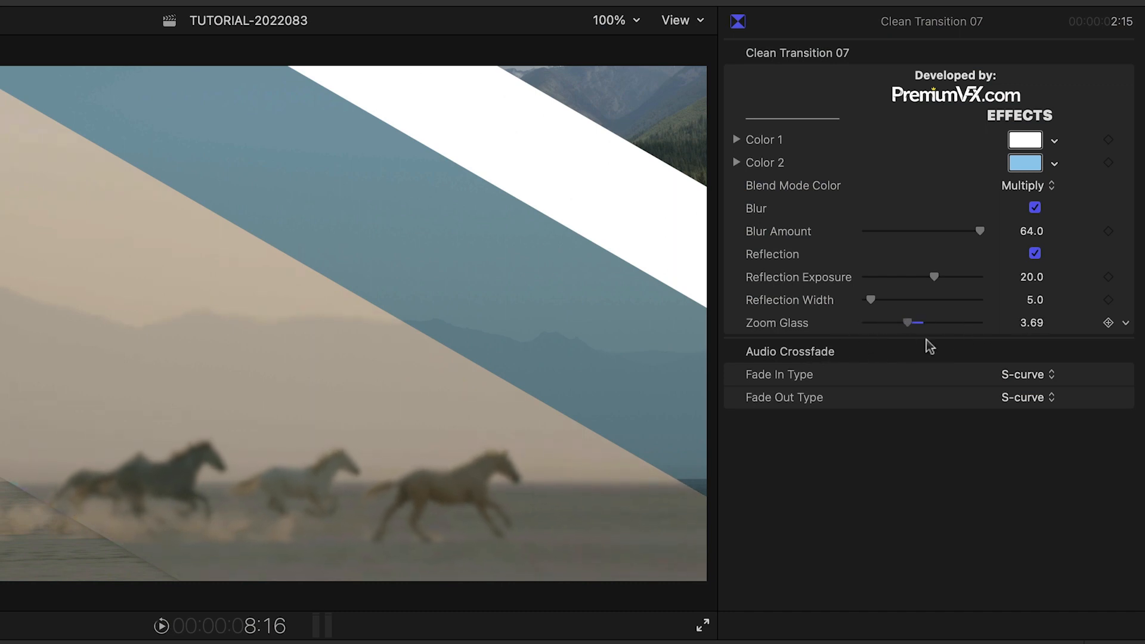
pyautogui.moveTo(909, 322); pyautogui.dragTo(891, 322)
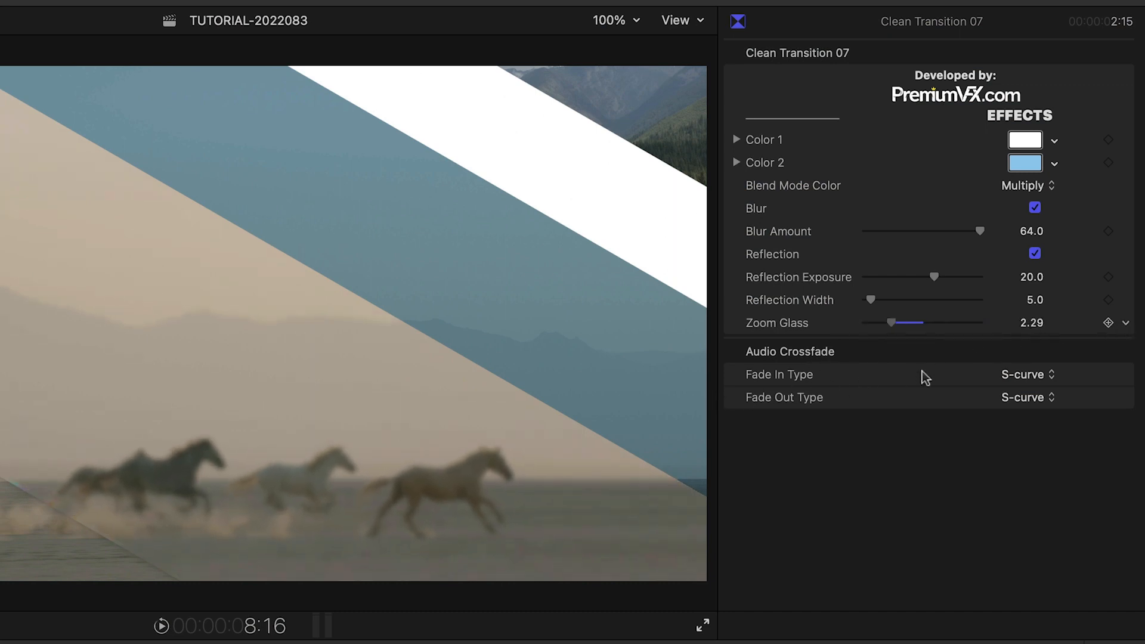